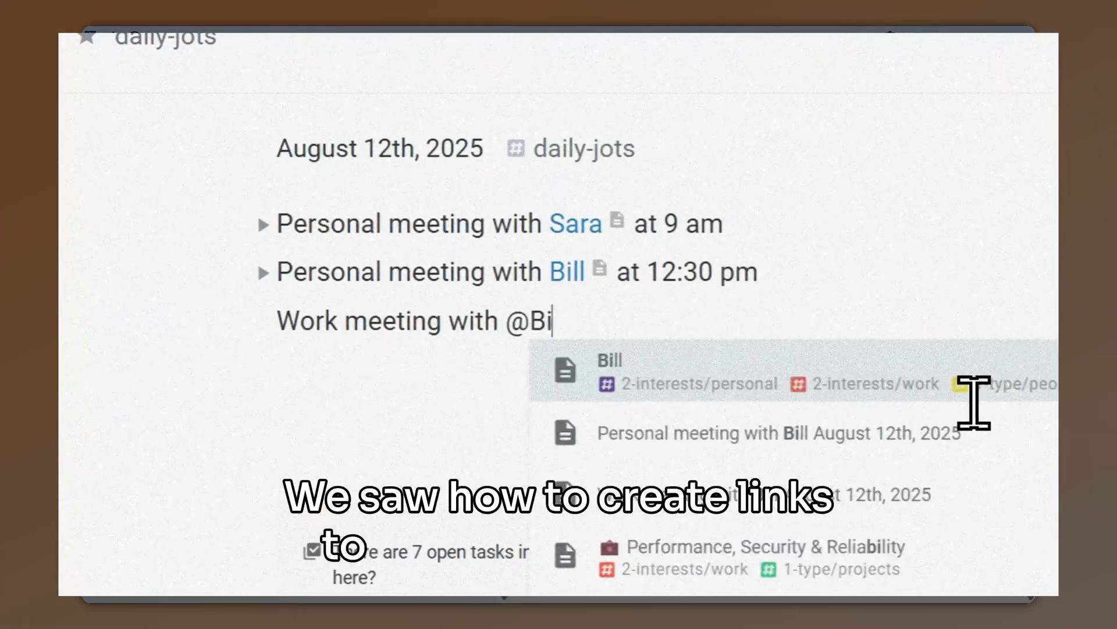
{"action": "left_click", "coordinate": [609, 370]}
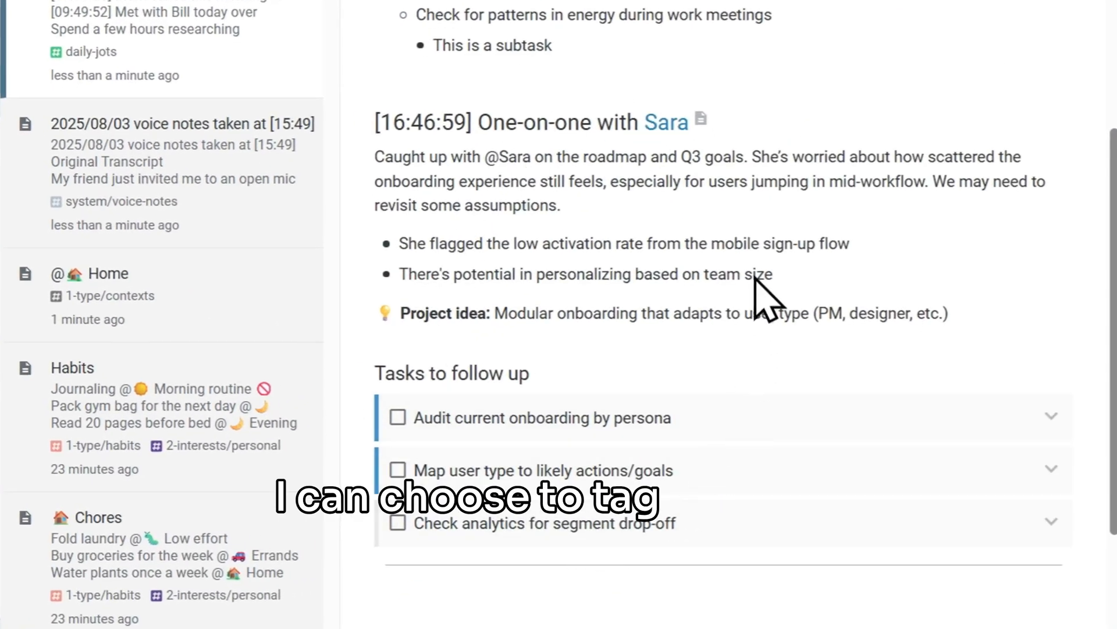
{"action": "scroll", "scroll_direction": "up", "scroll_amount": 3}
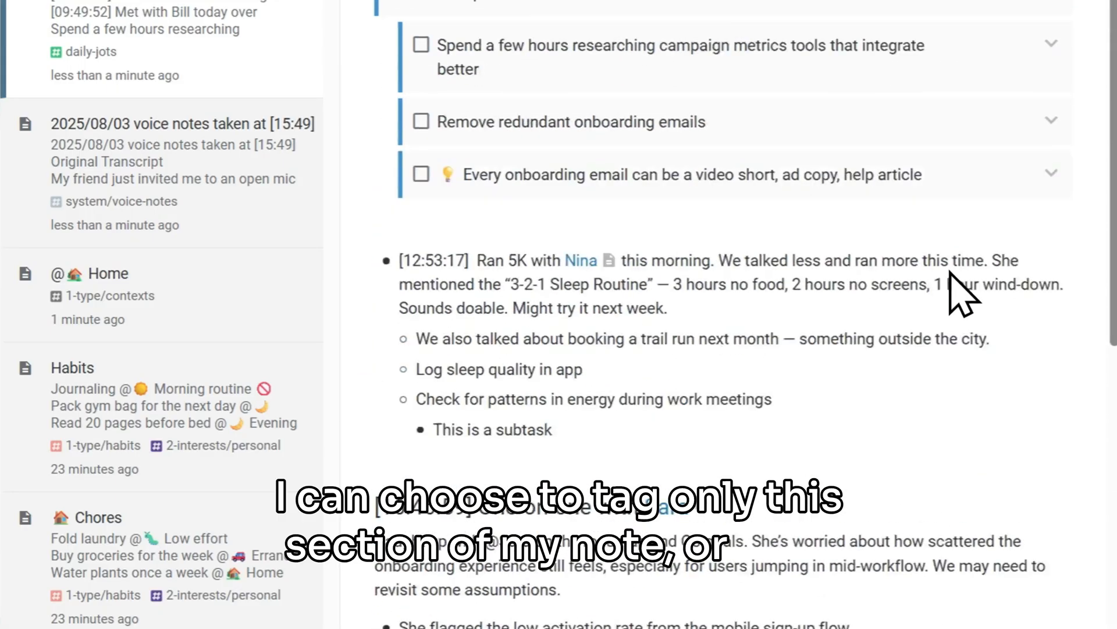
{"action": "scroll", "scroll_direction": "up", "scroll_amount": 3}
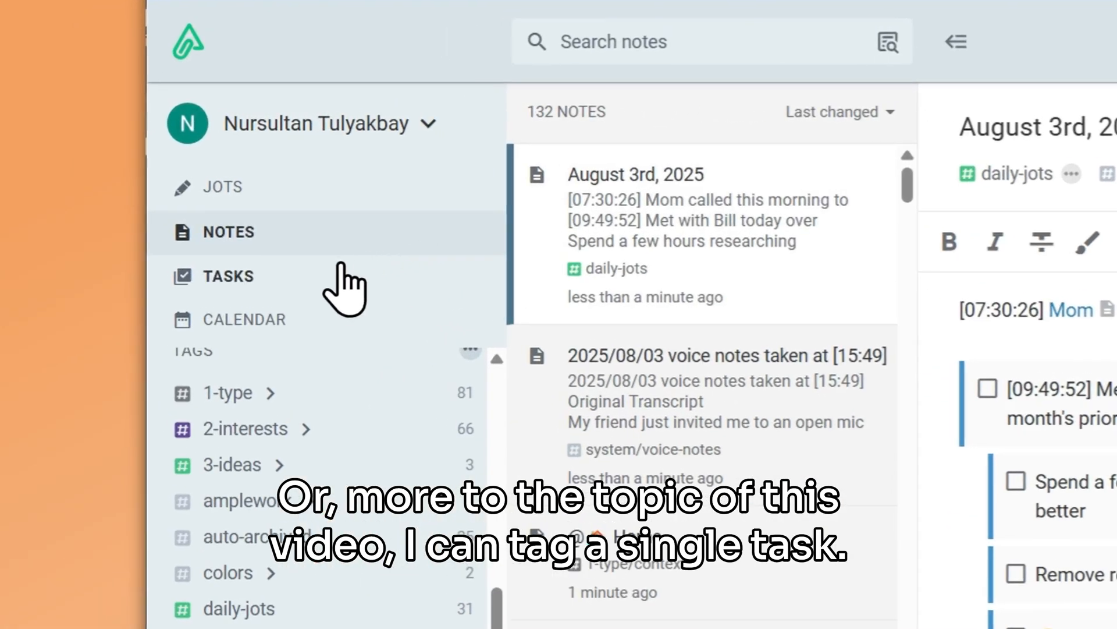
{"action": "left_click", "coordinate": [230, 276]}
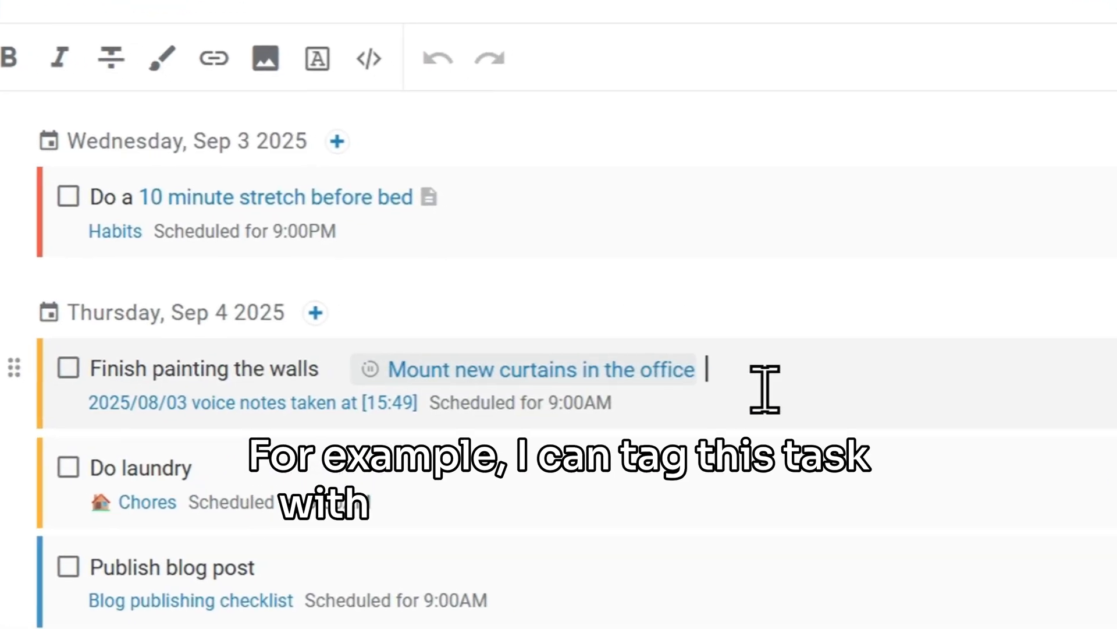
{"action": "type", "text": "@"}
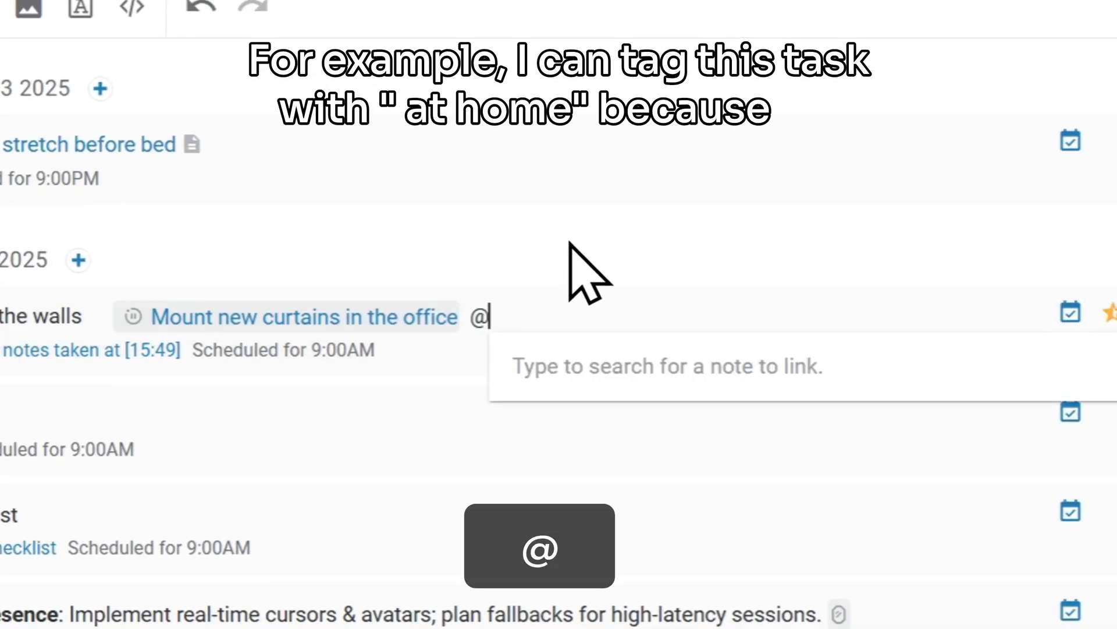
{"action": "type", "text": "@H"}
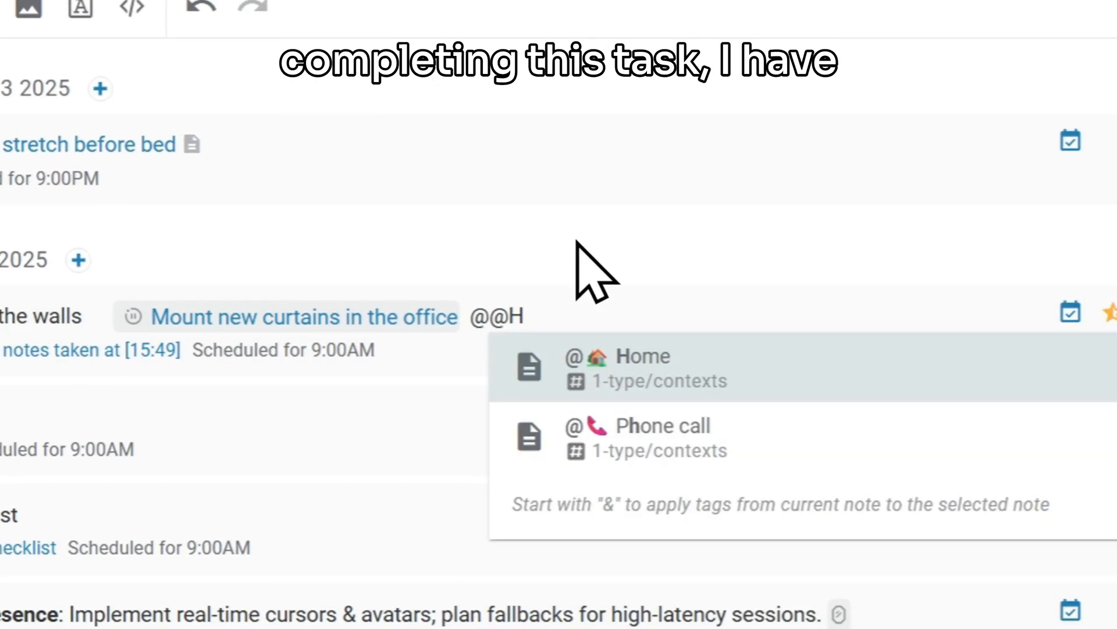
{"action": "key", "text": "Enter"}
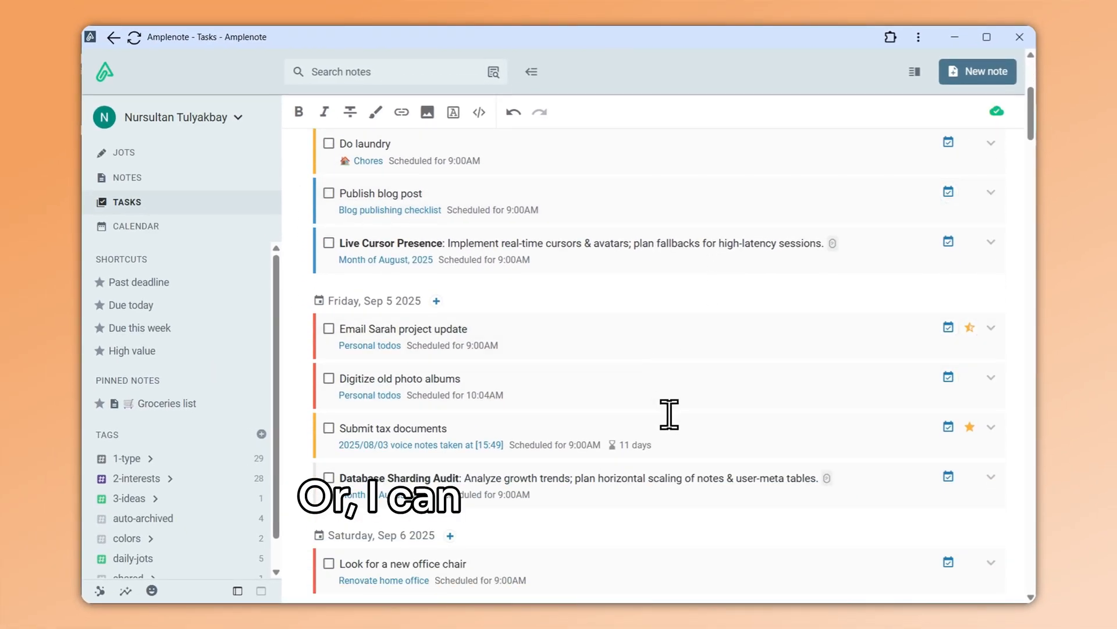
{"action": "type", "text": "@"}
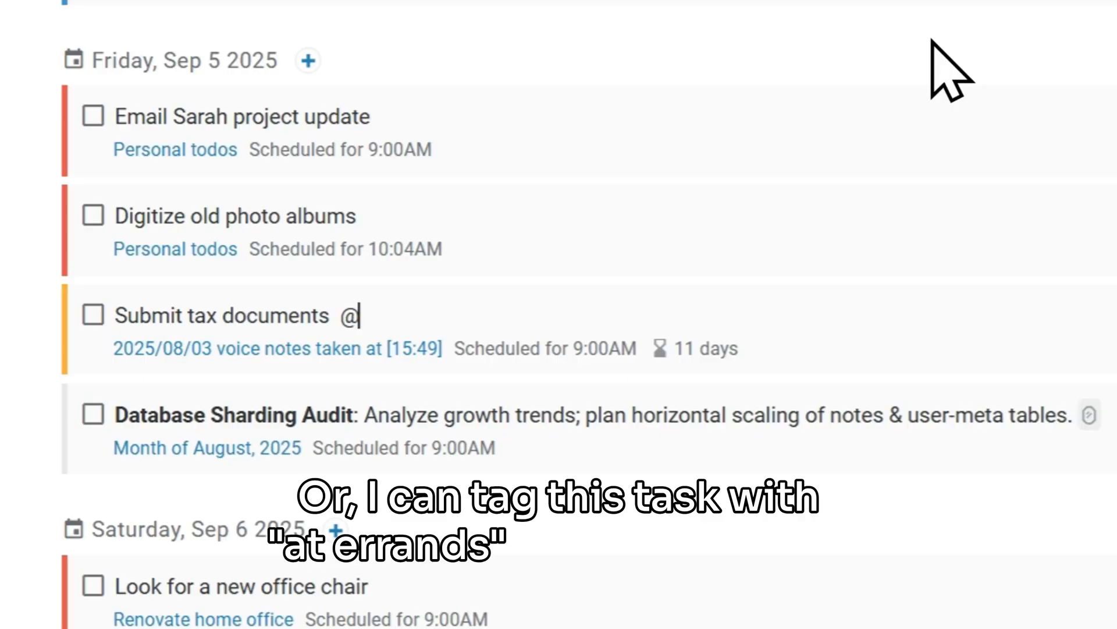
{"action": "type", "text": "@Err"}
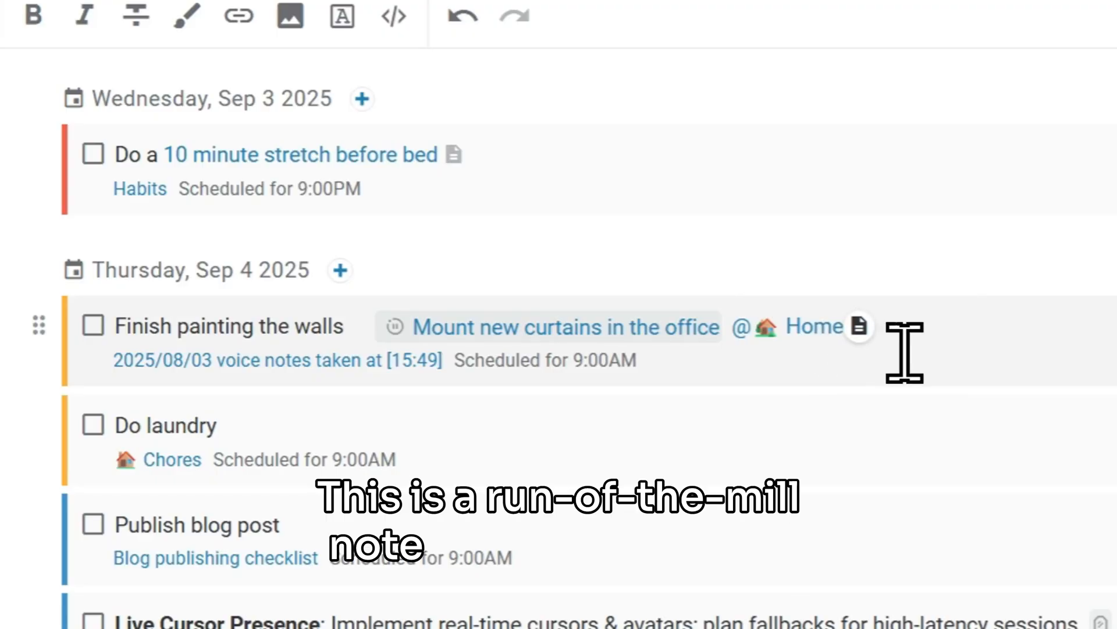
{"action": "left_click", "coordinate": [813, 325]}
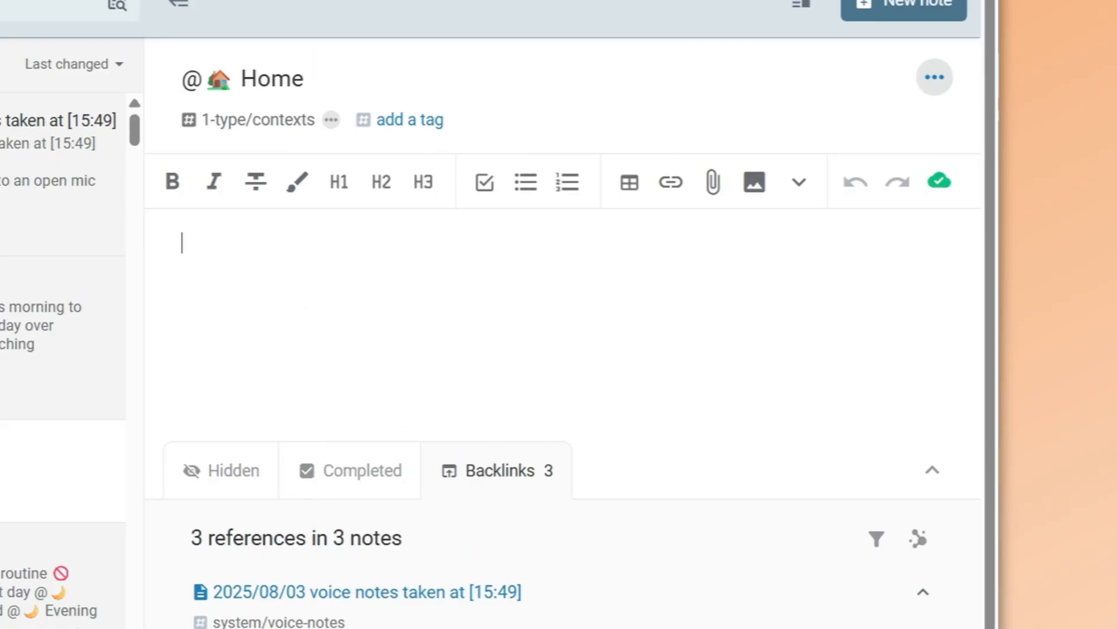
{"action": "type", "text": "@@"}
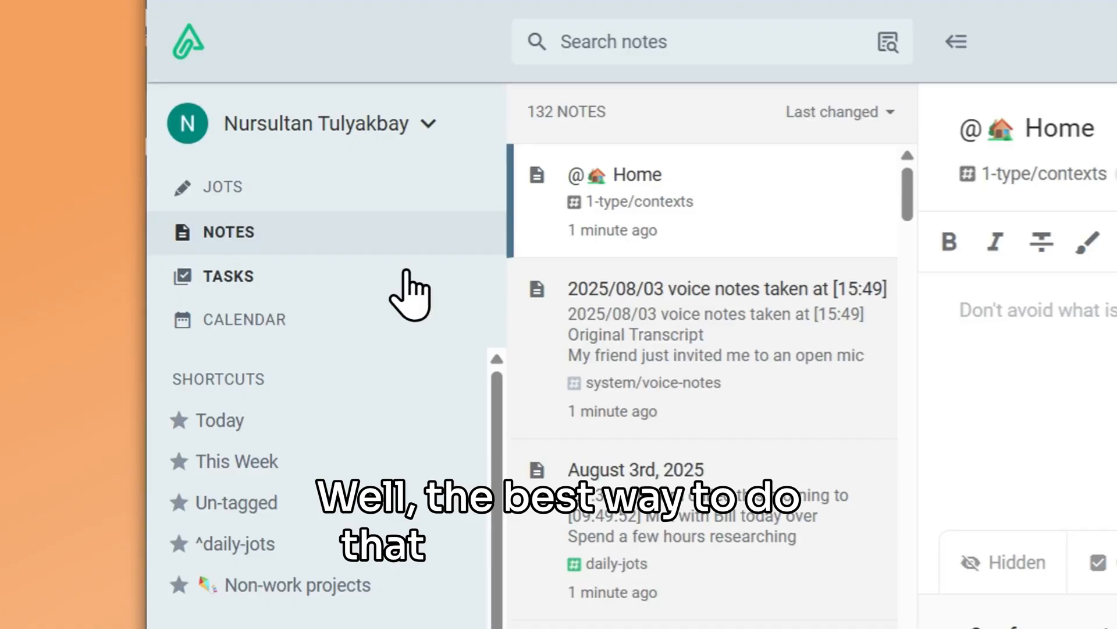
{"action": "left_click", "coordinate": [229, 277]}
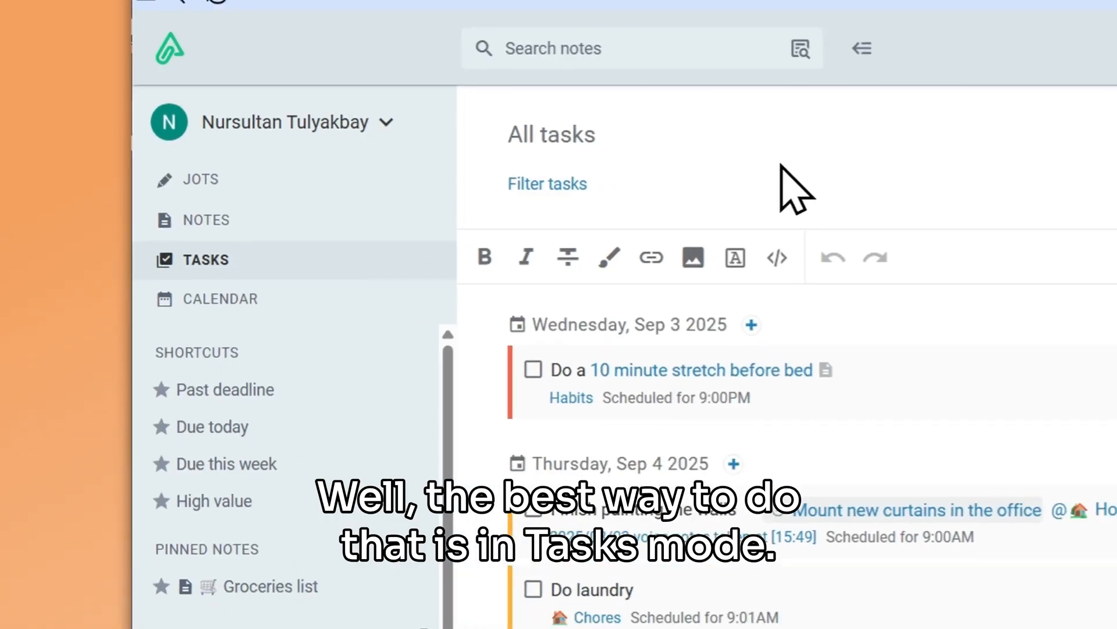
{"action": "left_click", "coordinate": [547, 183]}
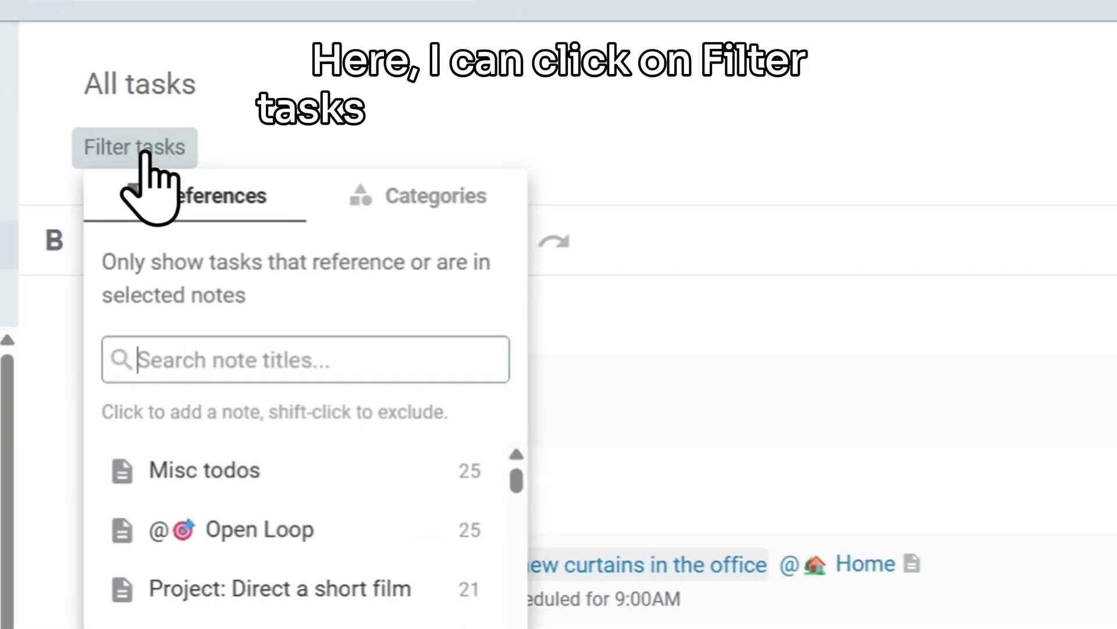
{"action": "mouse_move", "coordinate": [656, 135]}
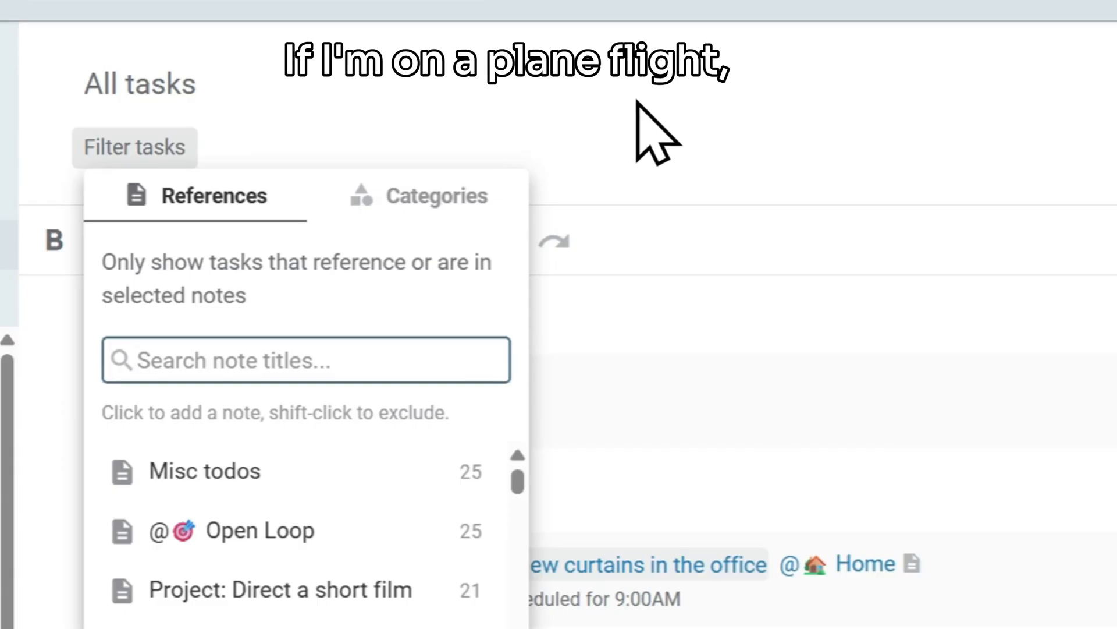
{"action": "type", "text": "@"}
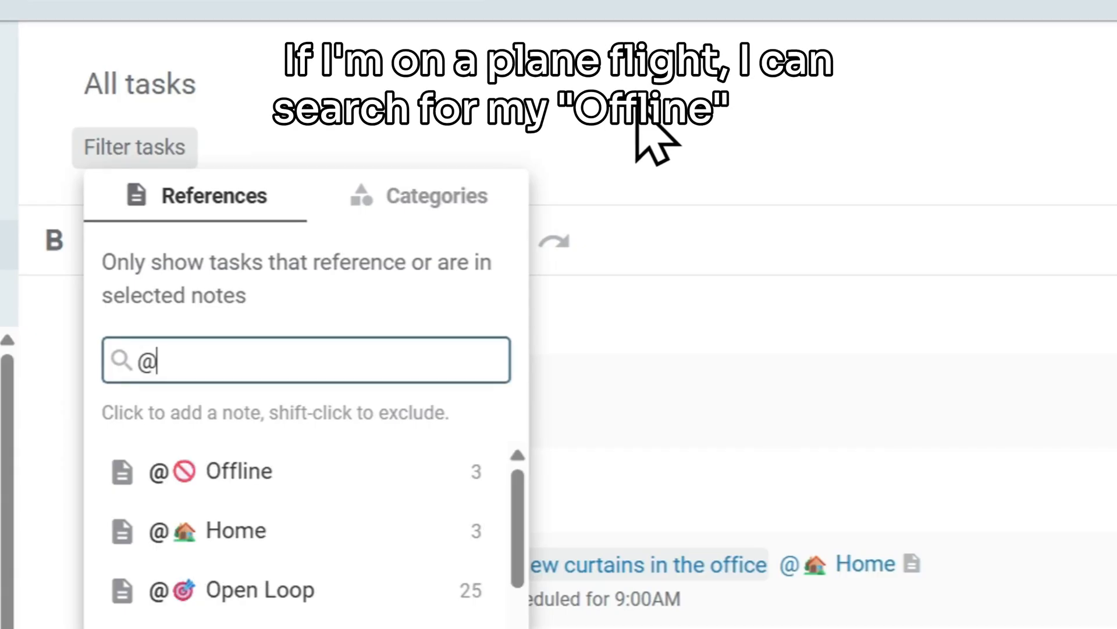
{"action": "type", "text": "Off"}
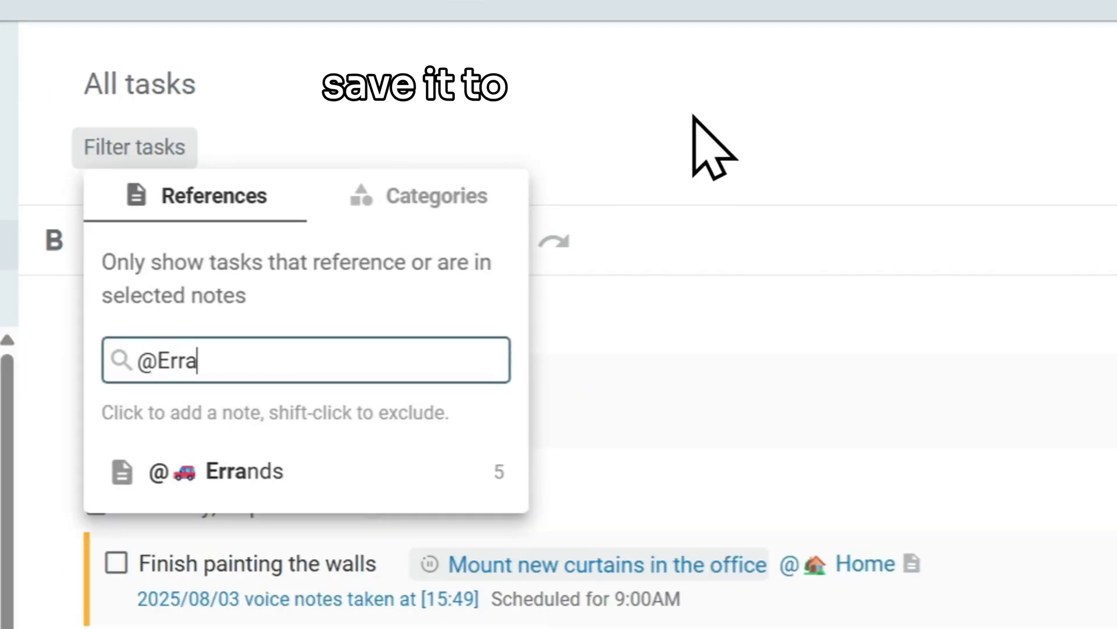
{"action": "key", "text": "Tab"}
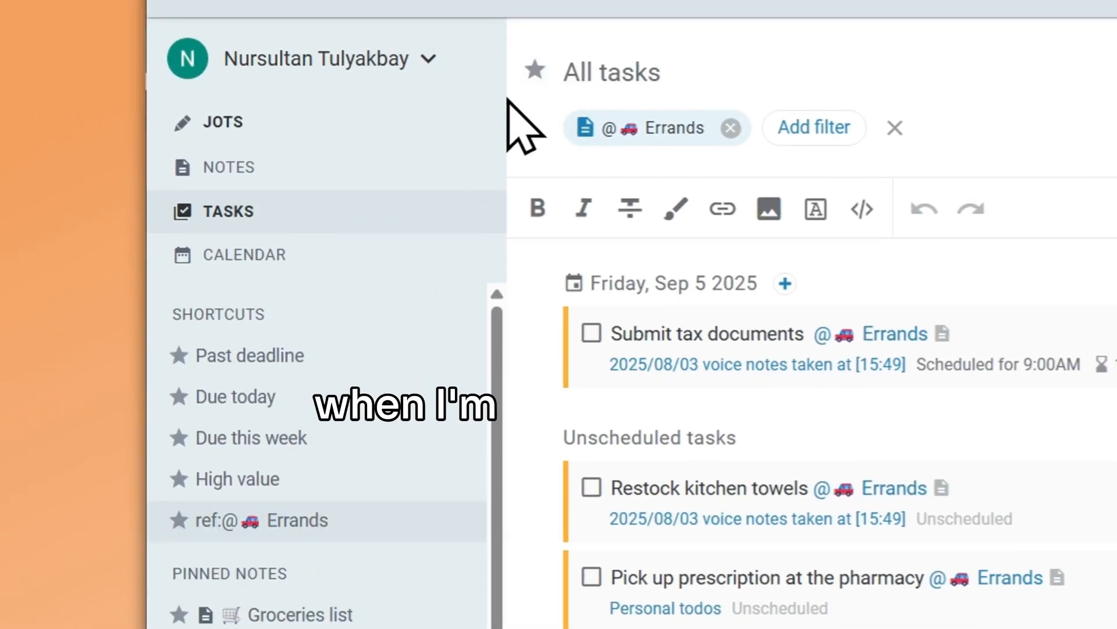
{"action": "mouse_move", "coordinate": [300, 527]}
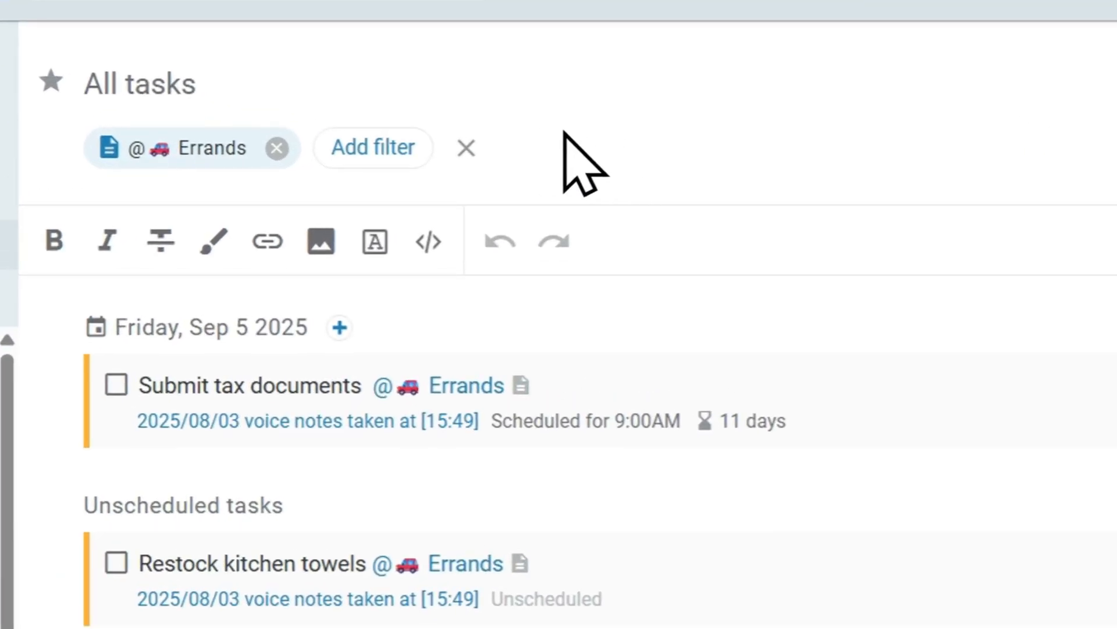
{"action": "left_click", "coordinate": [465, 148]}
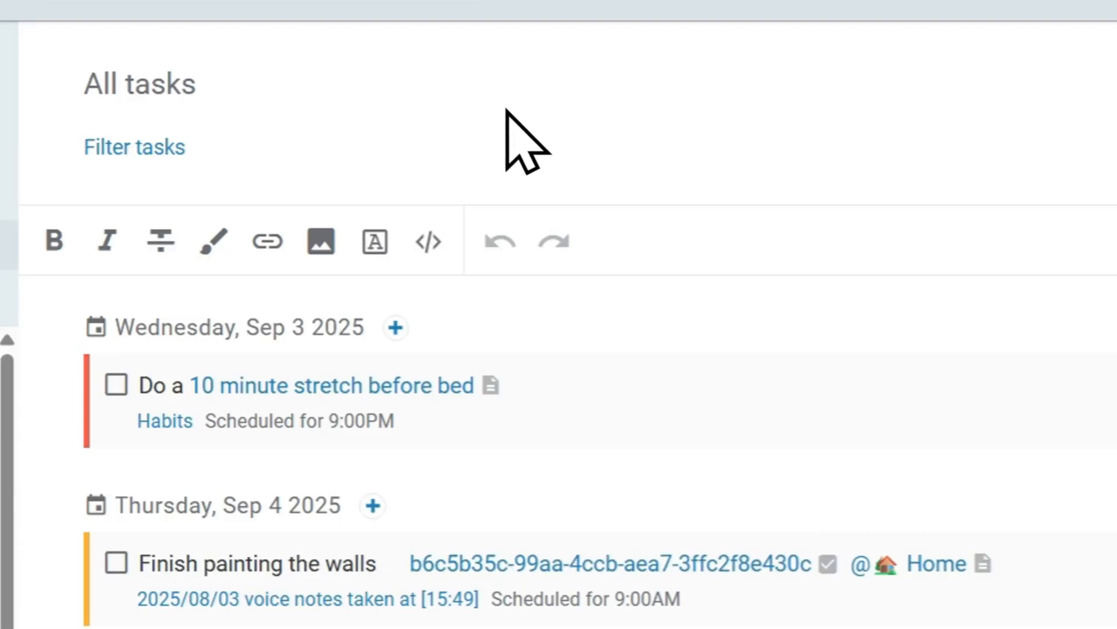
{"action": "scroll", "scroll_direction": "down", "scroll_amount": 3}
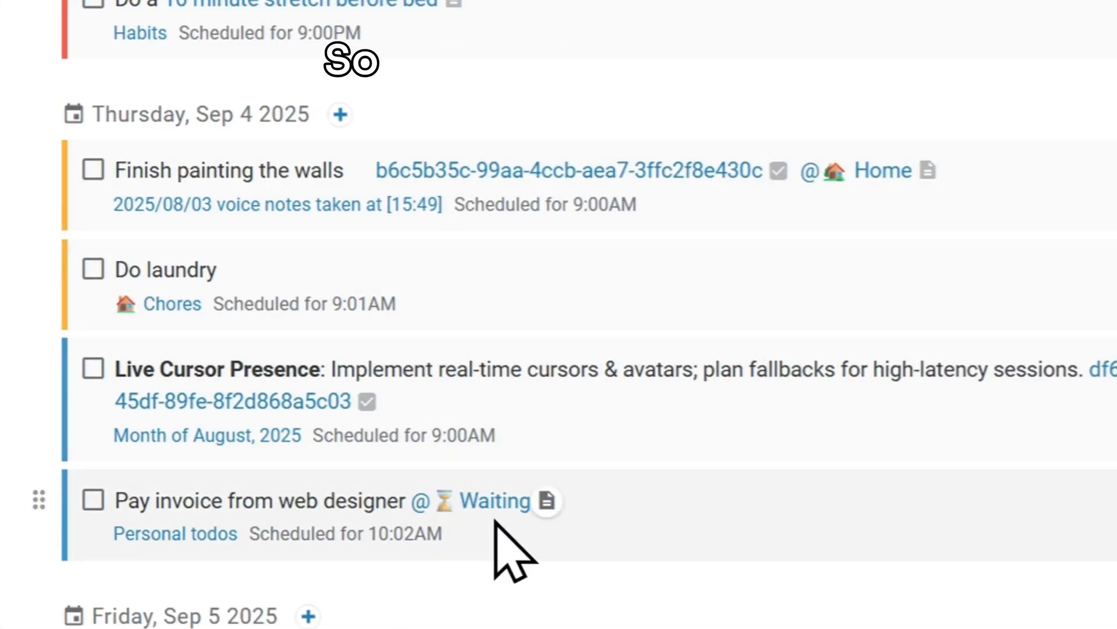
{"action": "scroll", "scroll_direction": "up", "scroll_amount": 3}
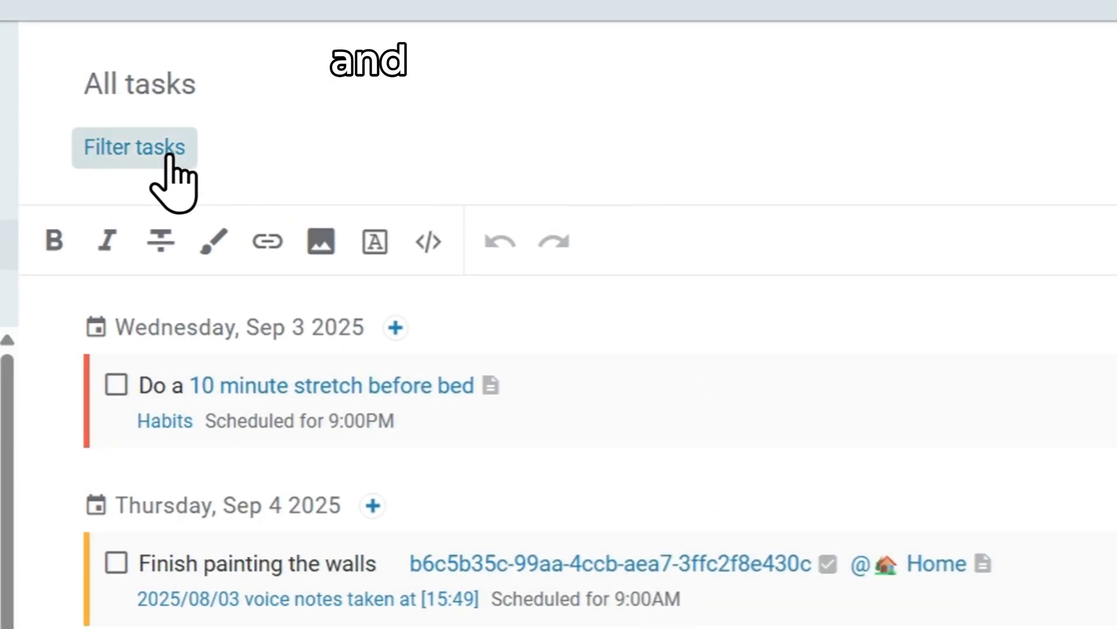
{"action": "left_click", "coordinate": [134, 146]}
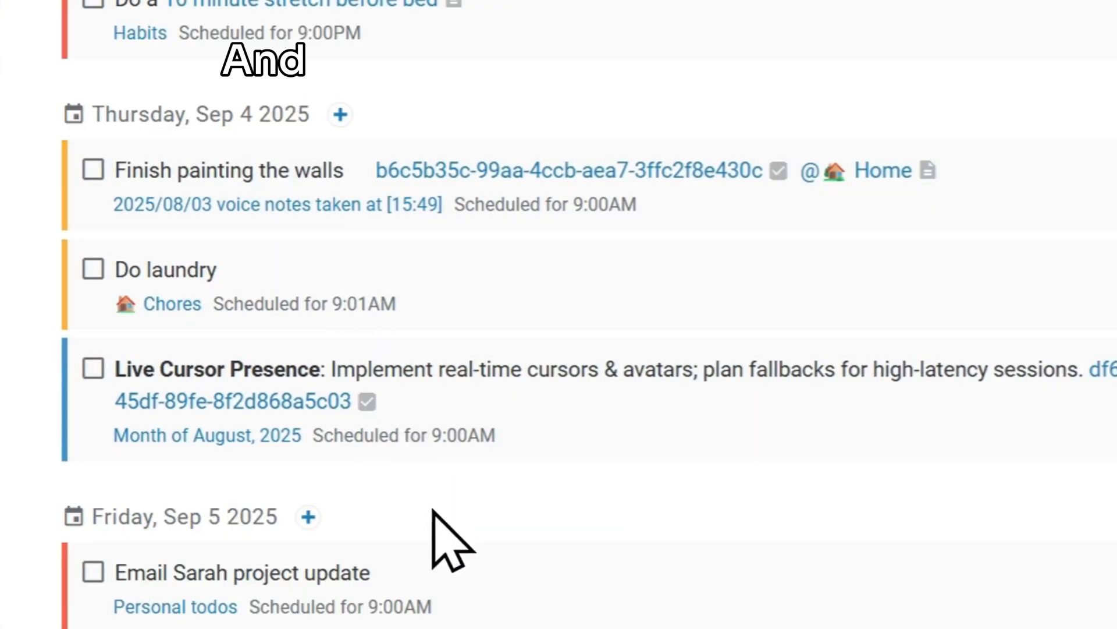
{"action": "scroll", "scroll_direction": "up", "scroll_amount": 3}
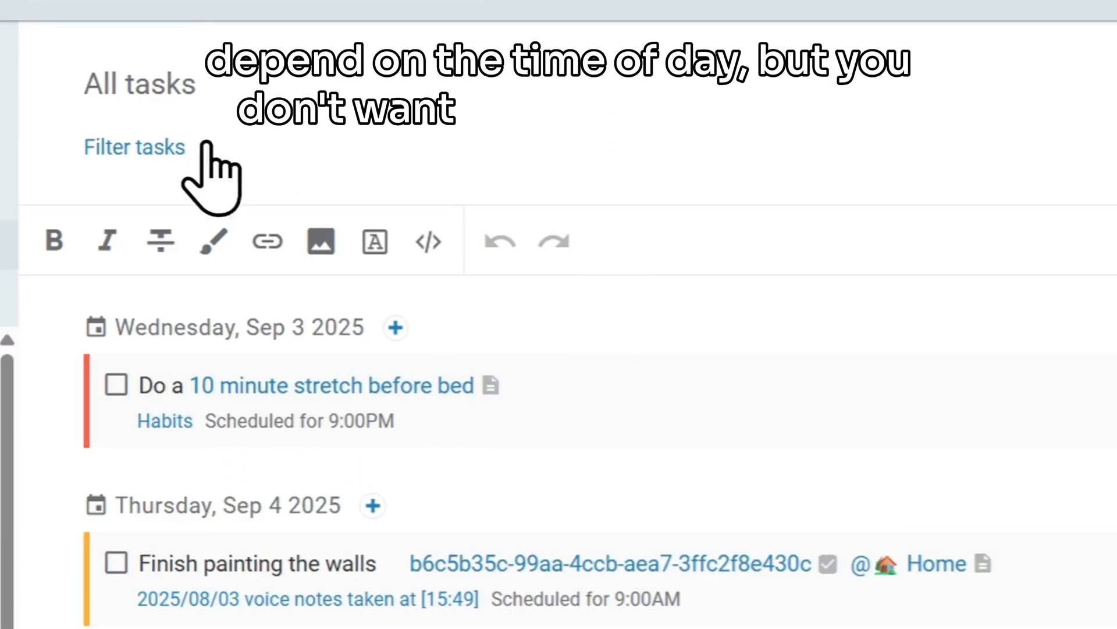
{"action": "left_click", "coordinate": [134, 146]}
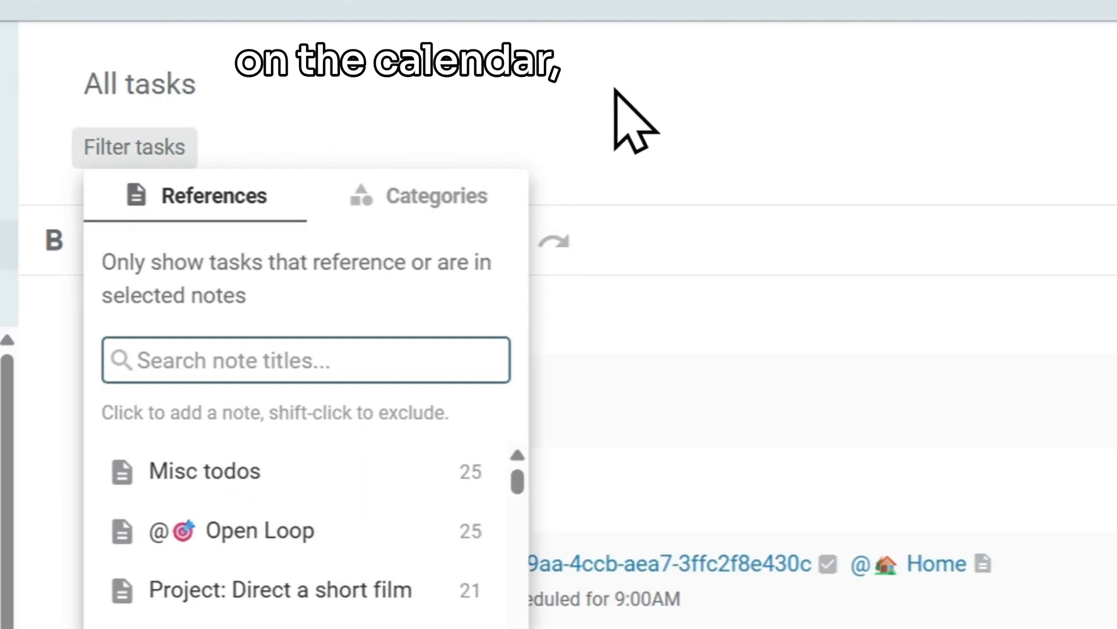
{"action": "type", "text": "@Evening"}
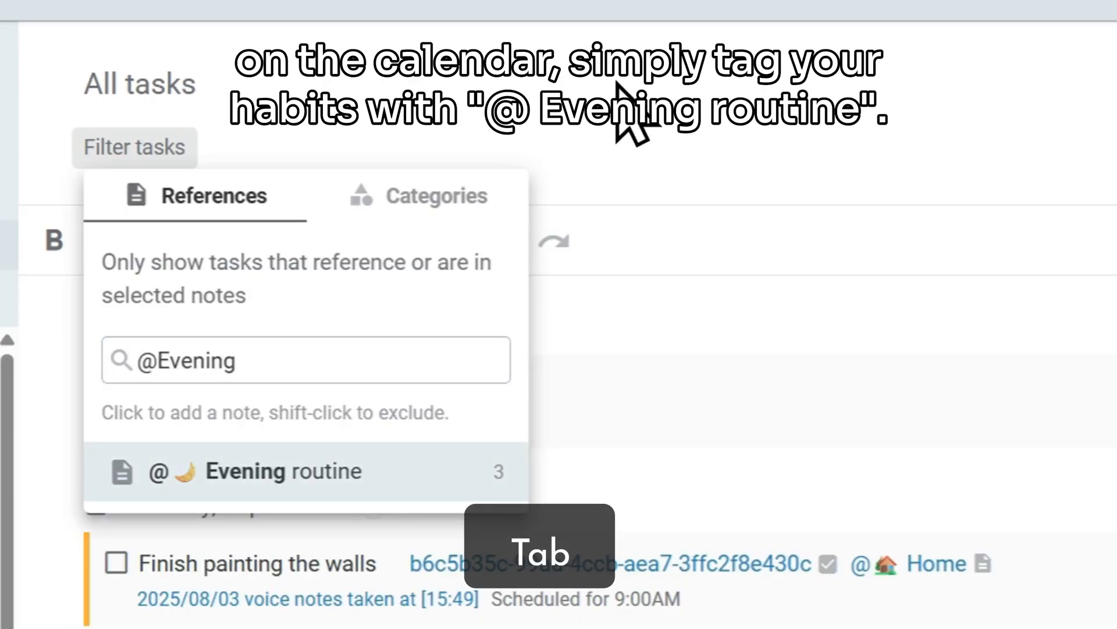
{"action": "left_click", "coordinate": [283, 472]}
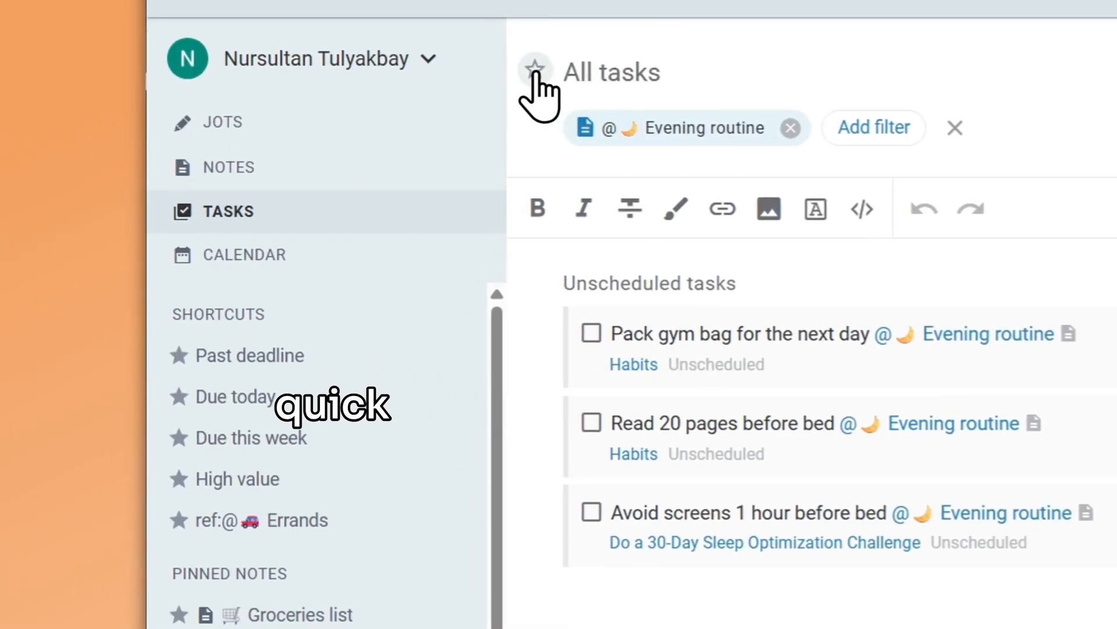
{"action": "left_click", "coordinate": [534, 71]}
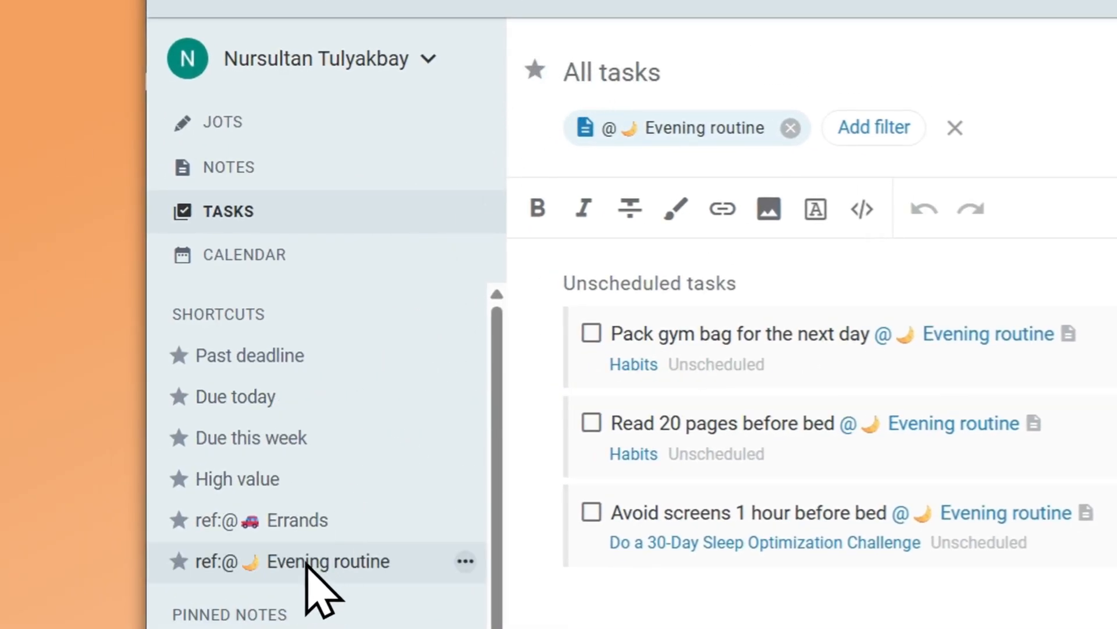
{"action": "mouse_move", "coordinate": [1046, 138]}
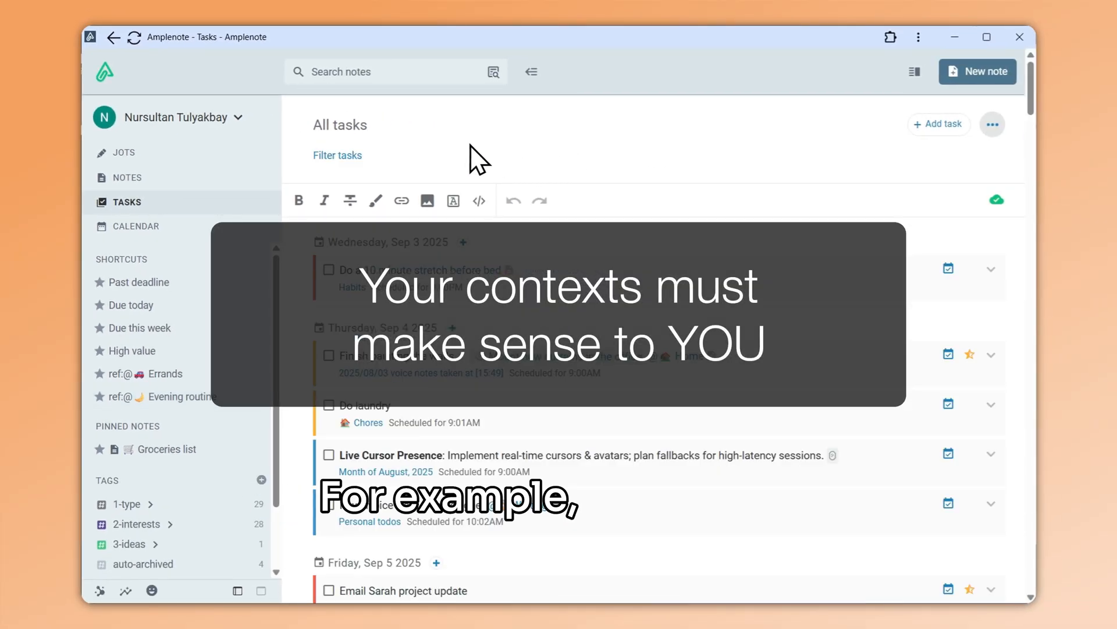
{"action": "left_click", "coordinate": [337, 155]}
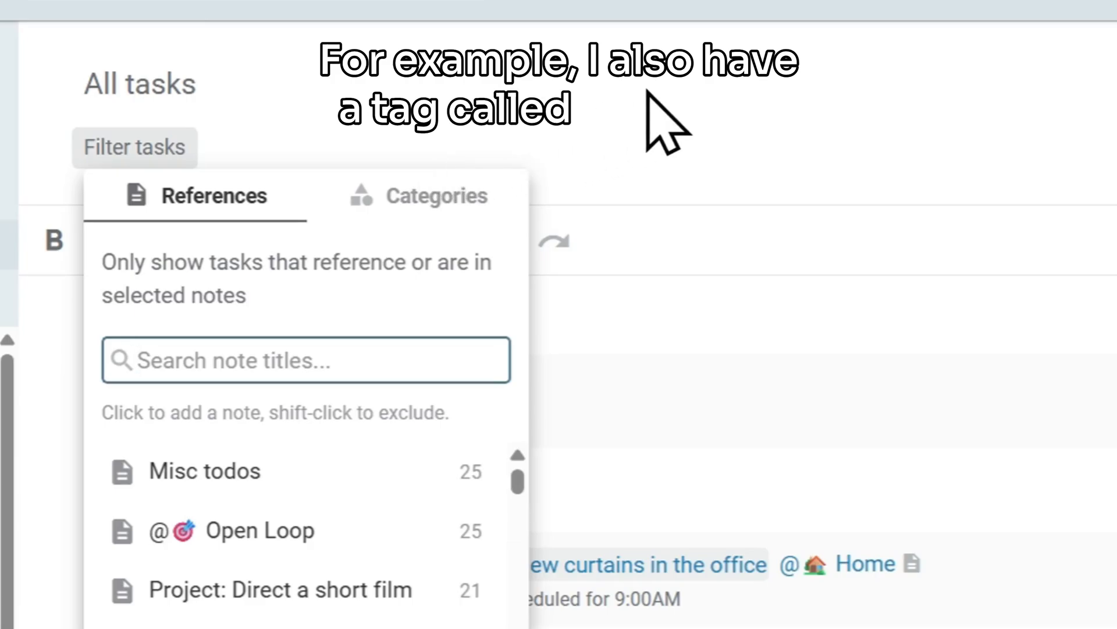
{"action": "type", "text": "@Busy"}
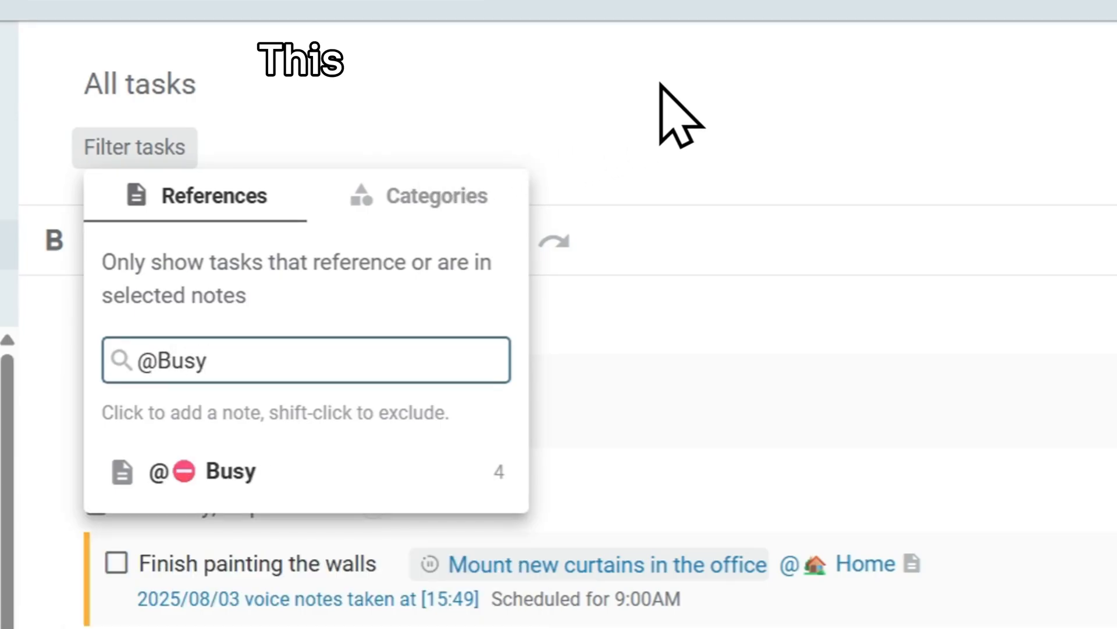